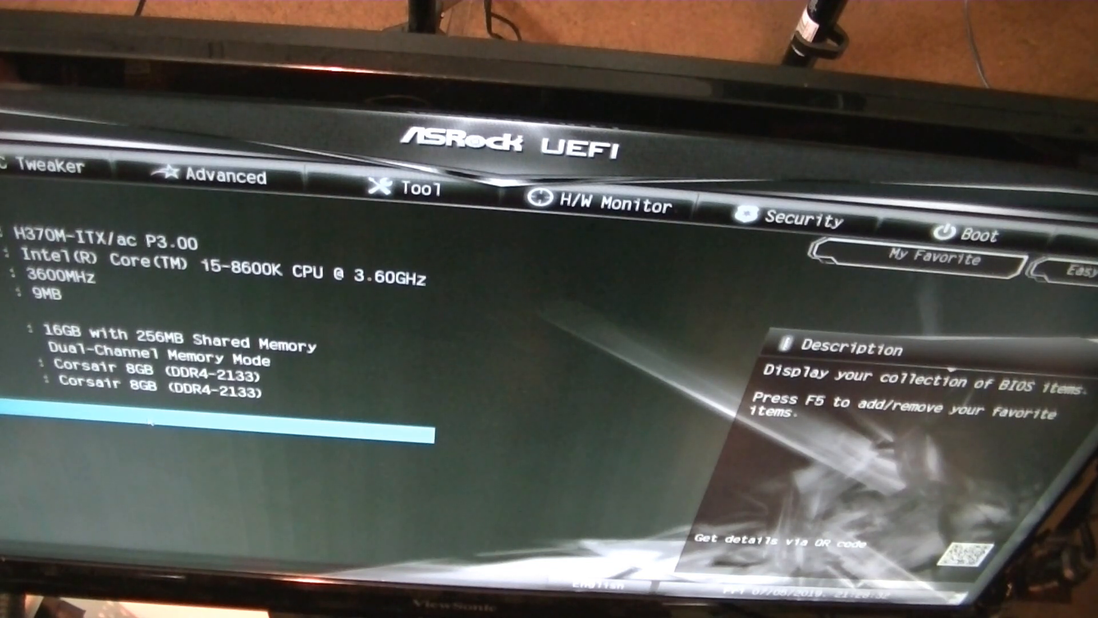
# Step: Launch Instant Flash from the Tool page, showing the firmware file found on the USB drive
pyautogui.click(224, 173)
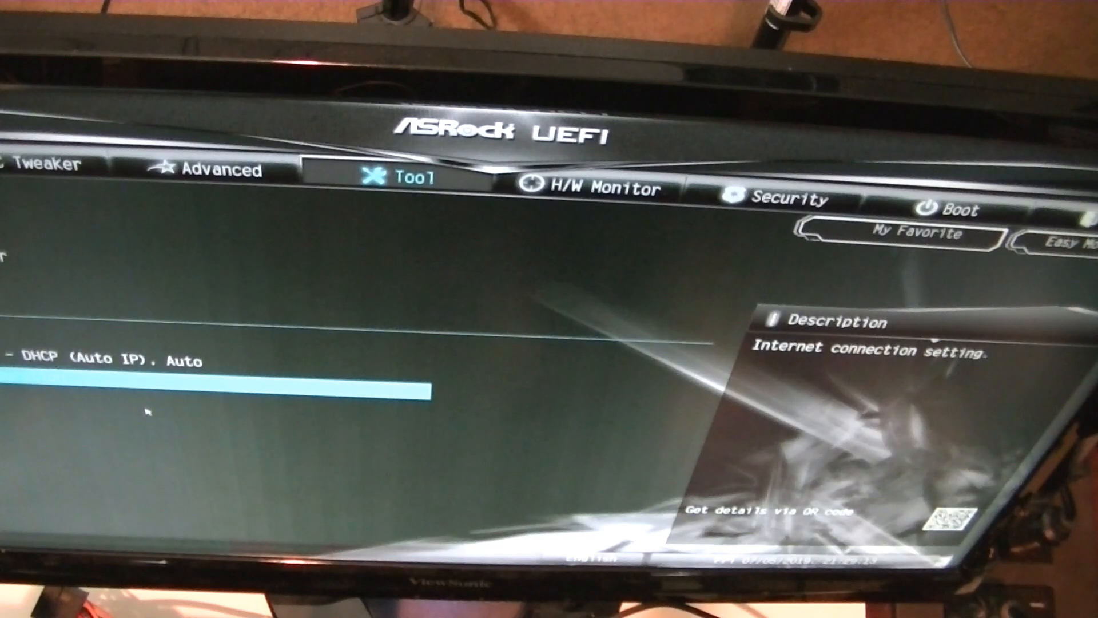
pyautogui.press('Down')
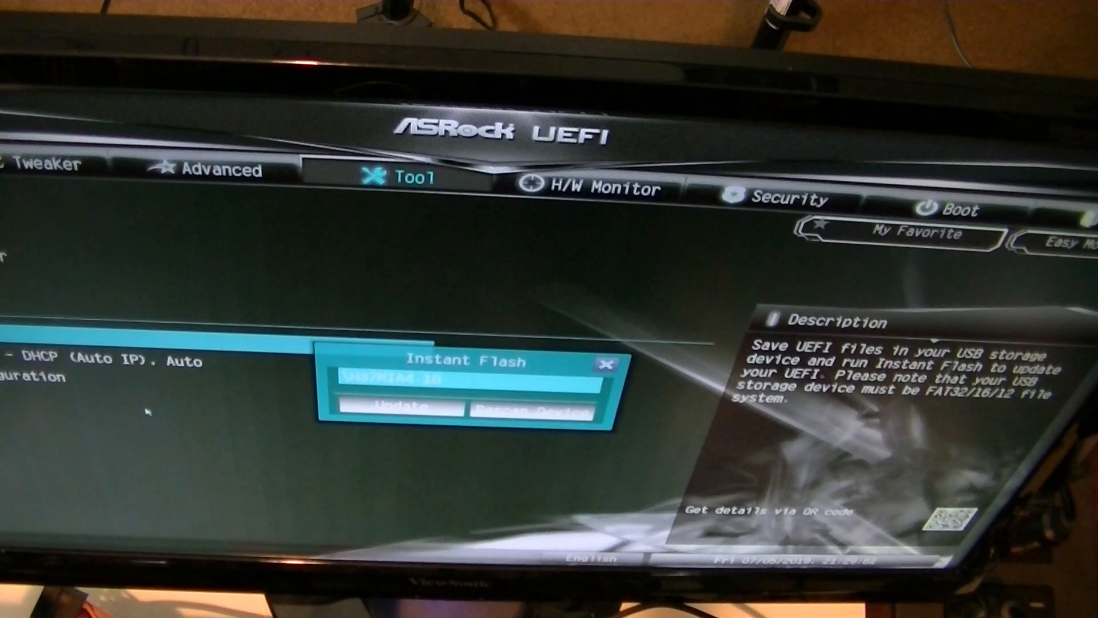
# Step: Select the USB firmware file and confirm updating the BIOS to H37MIA4.10 before reboot
pyautogui.click(402, 408)
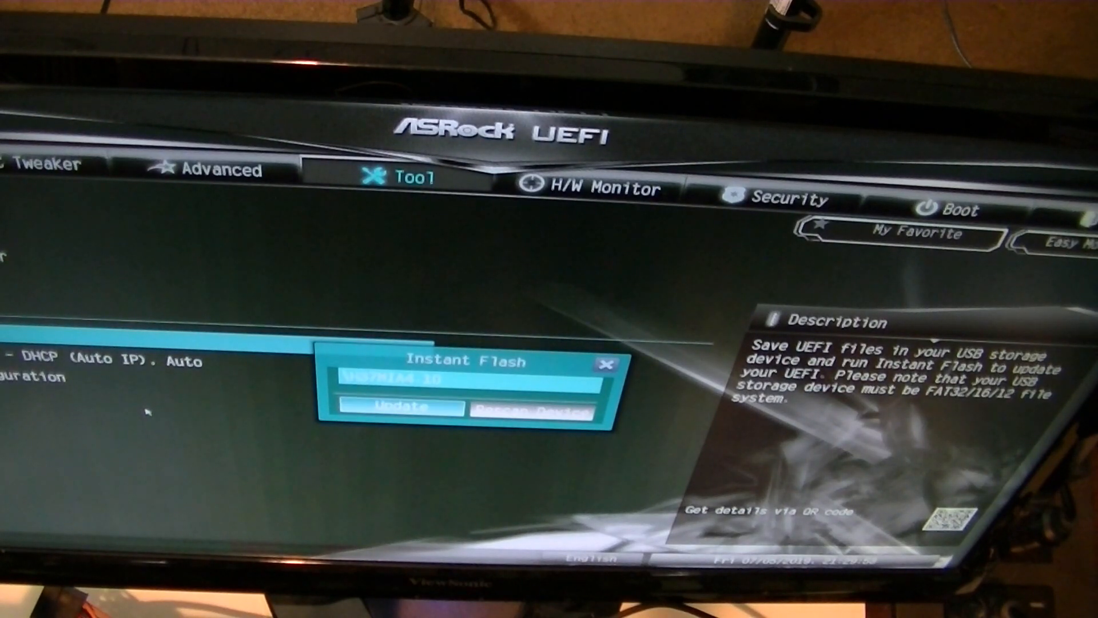
pyautogui.click(401, 408)
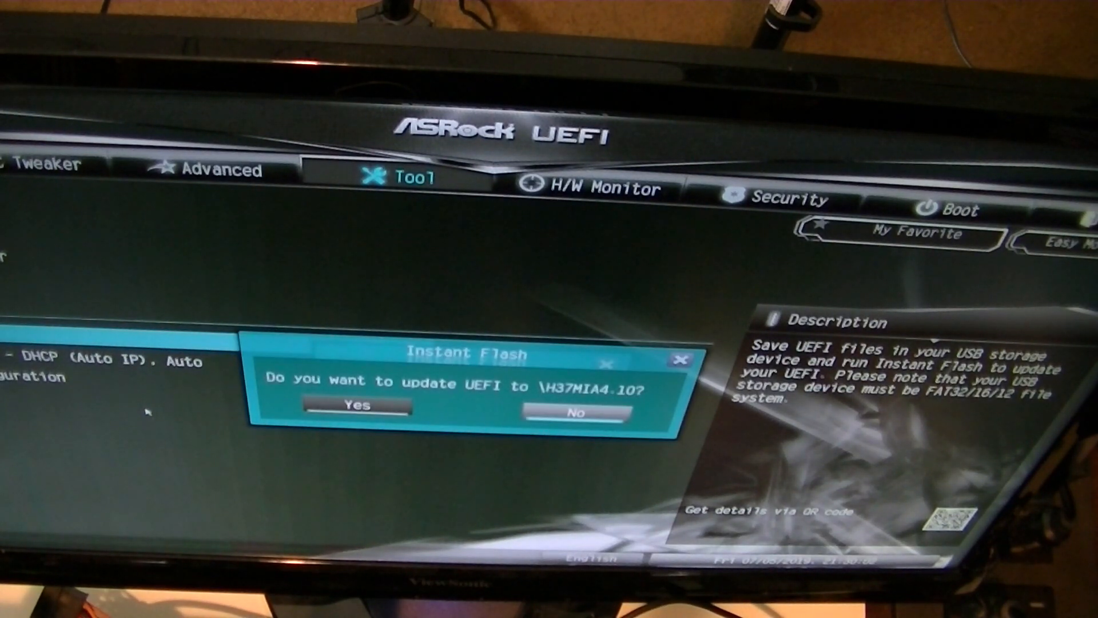
pyautogui.click(355, 406)
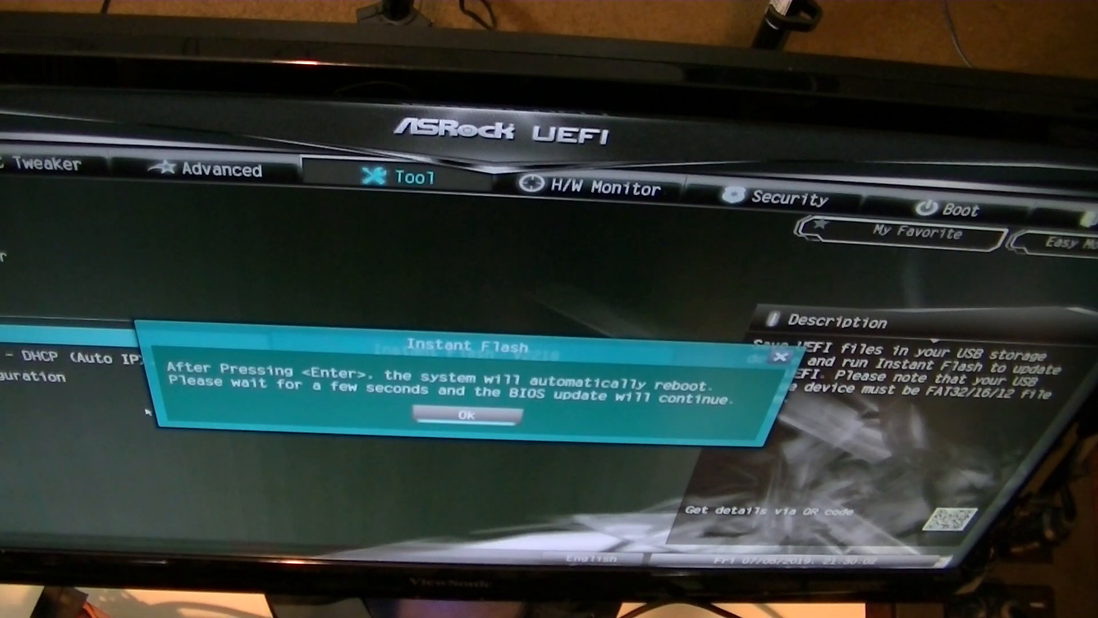